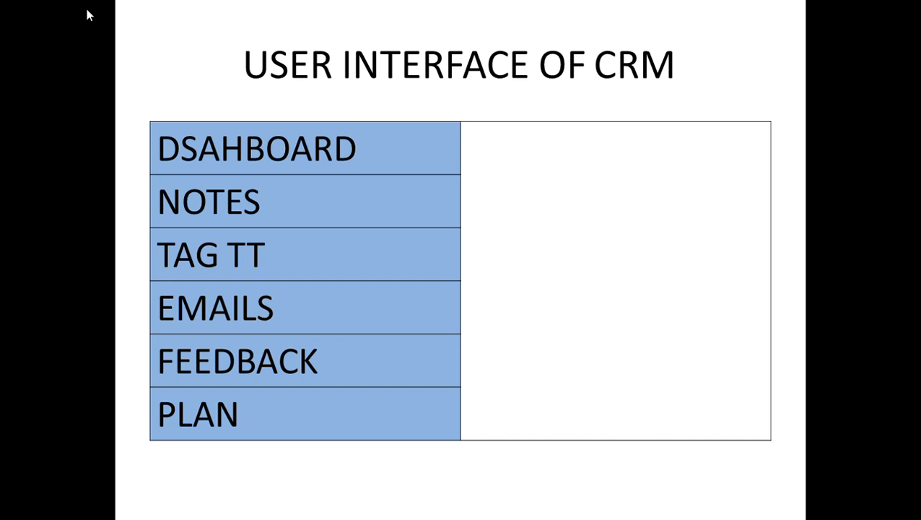
# - Advance the slide show from the CRM overview to the Dashboard form slide
pyautogui.click(255, 147)
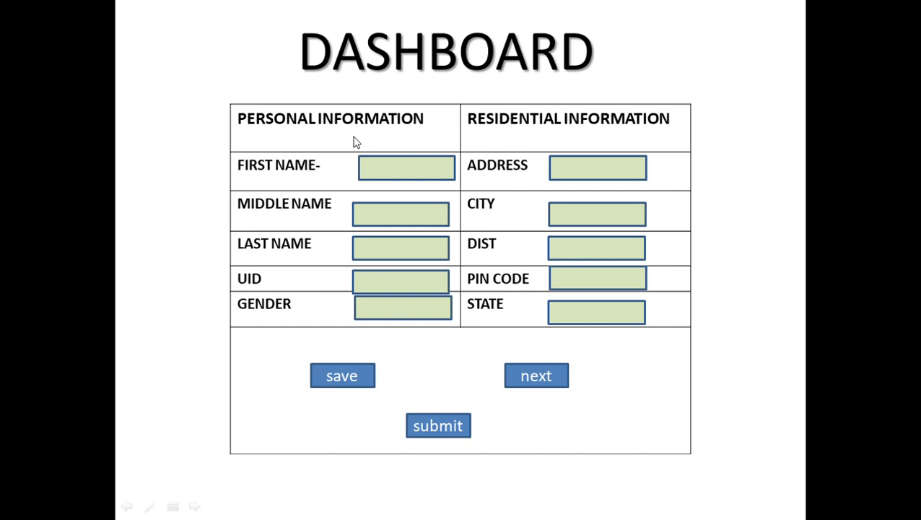
pyautogui.moveTo(524, 139)
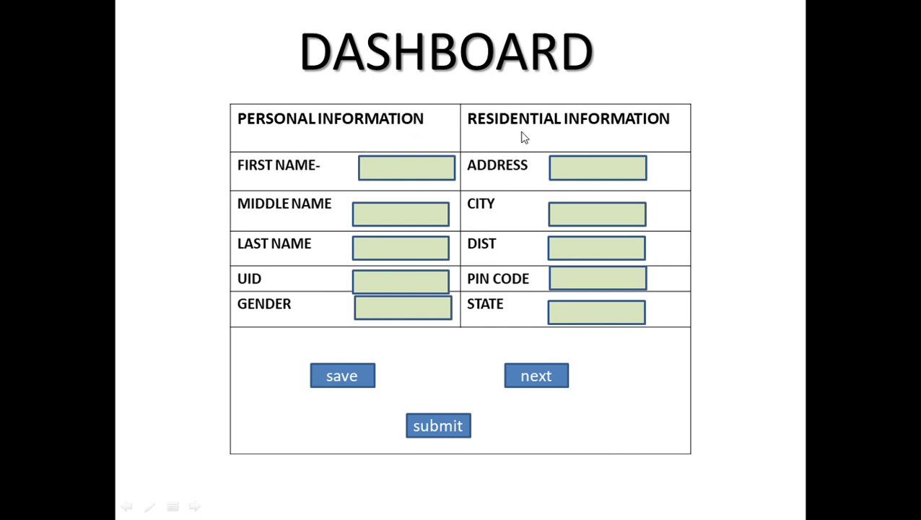
pyautogui.moveTo(420, 146)
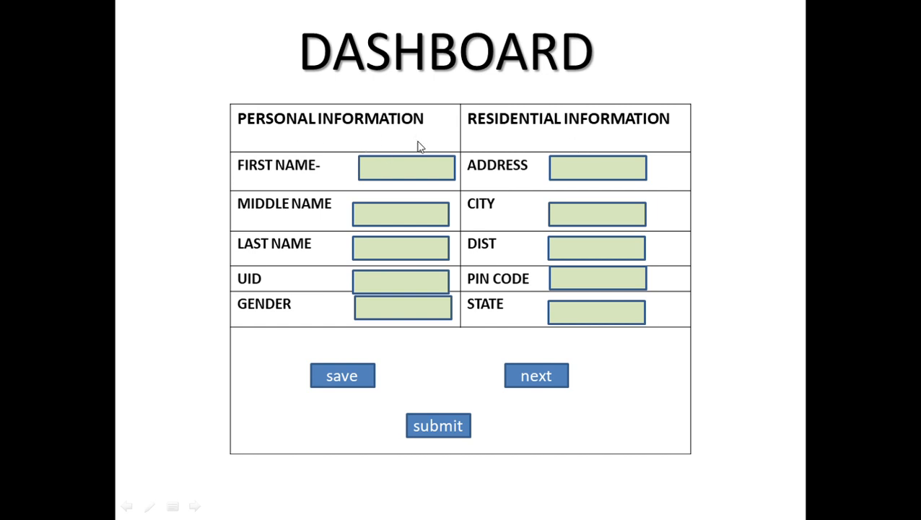
pyautogui.moveTo(315, 139)
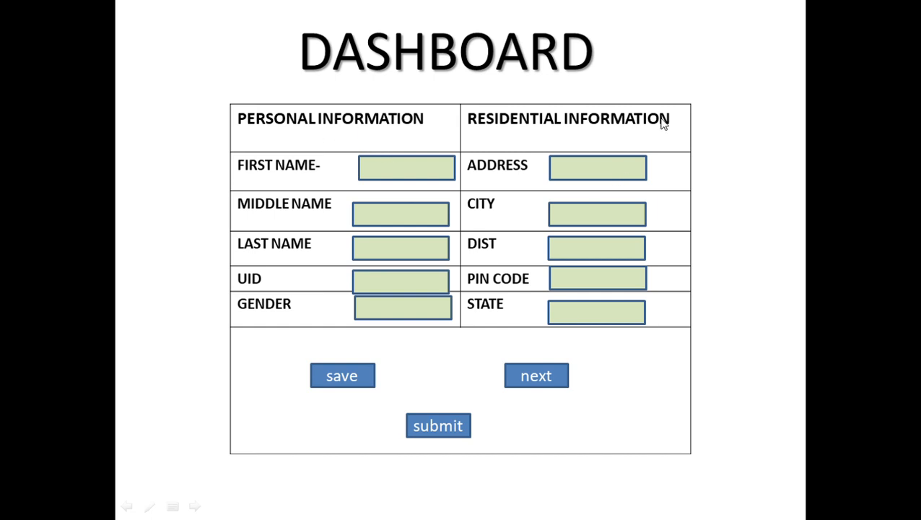
pyautogui.moveTo(350, 133)
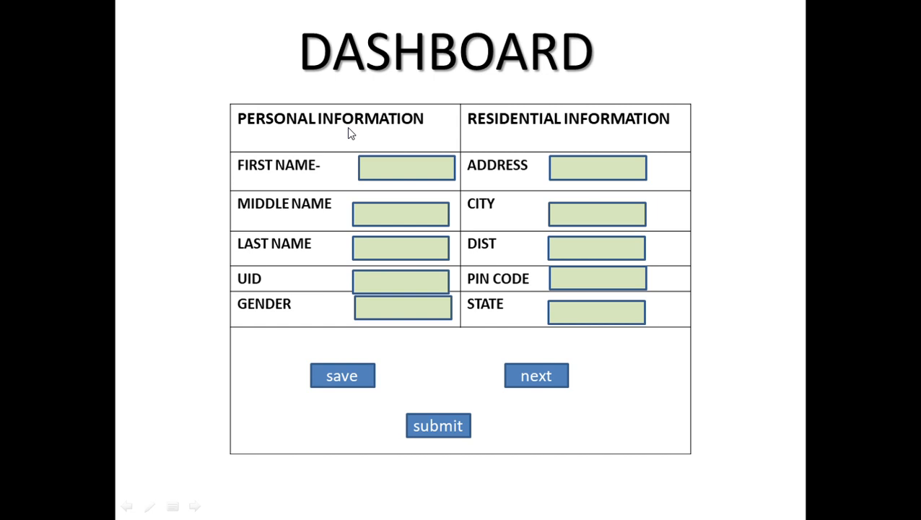
pyautogui.moveTo(310, 170)
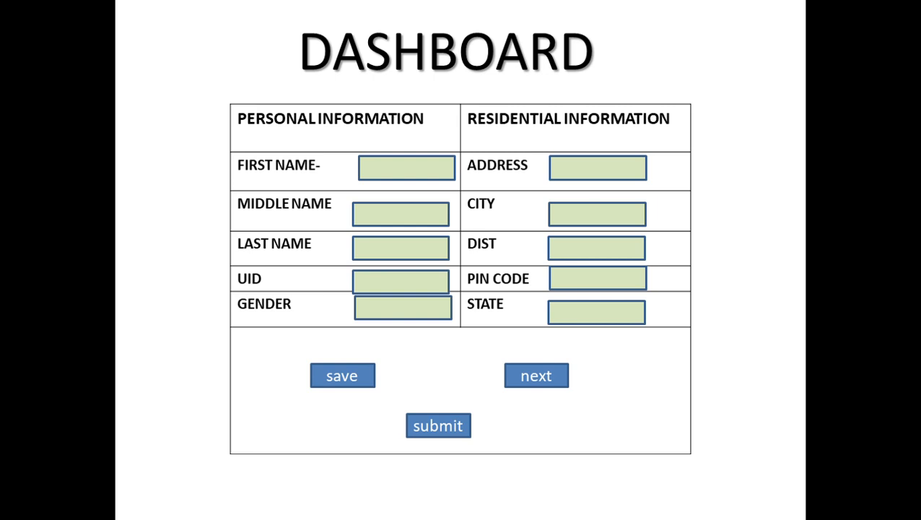
pyautogui.moveTo(653, 188)
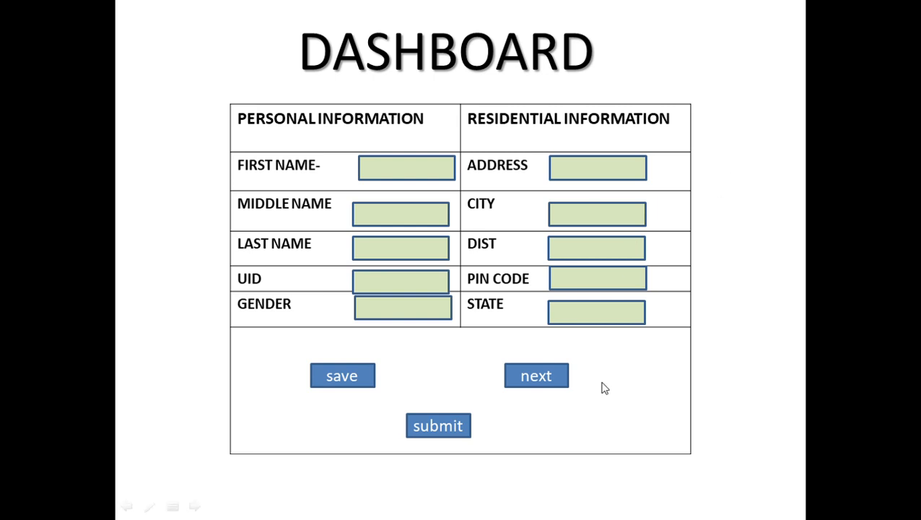
pyautogui.click(536, 375)
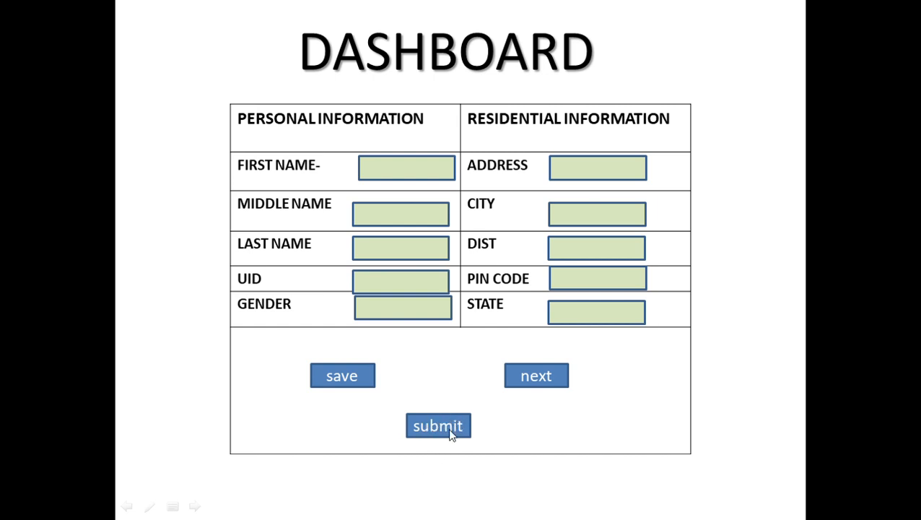
pyautogui.moveTo(413, 271)
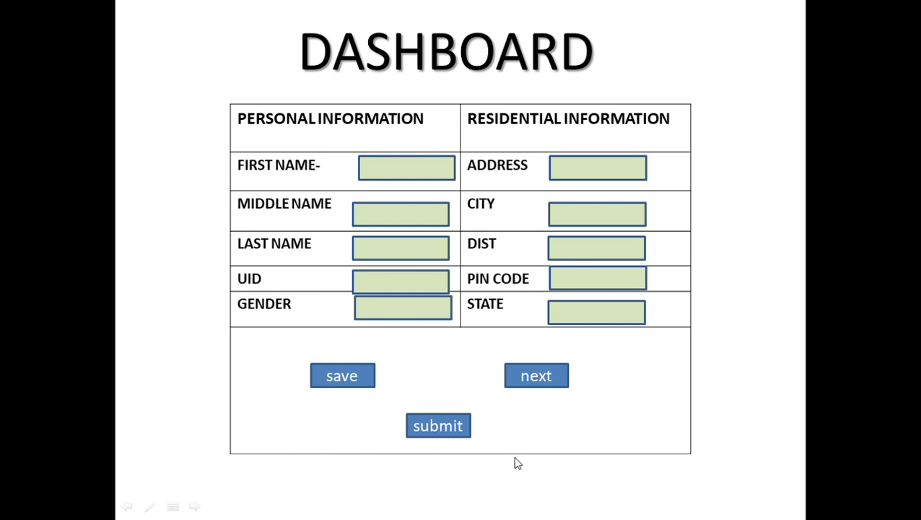
pyautogui.moveTo(428, 457)
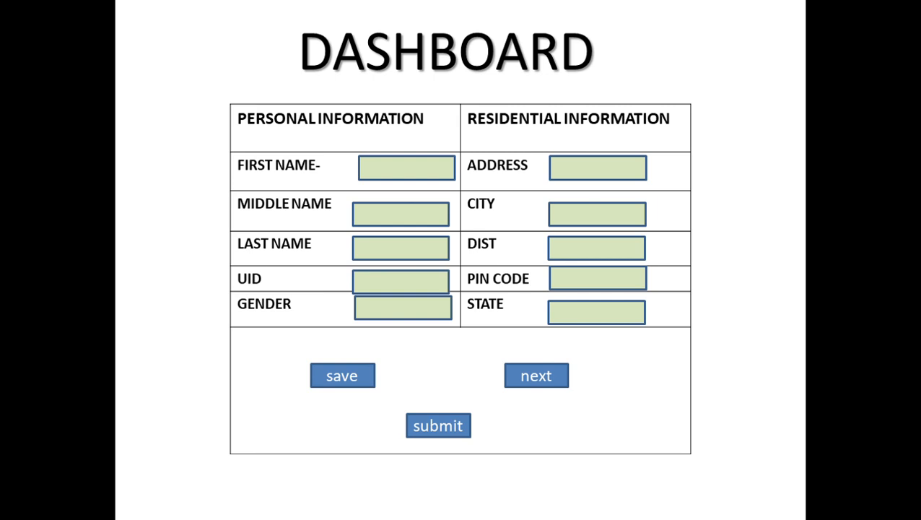
pyautogui.click(536, 375)
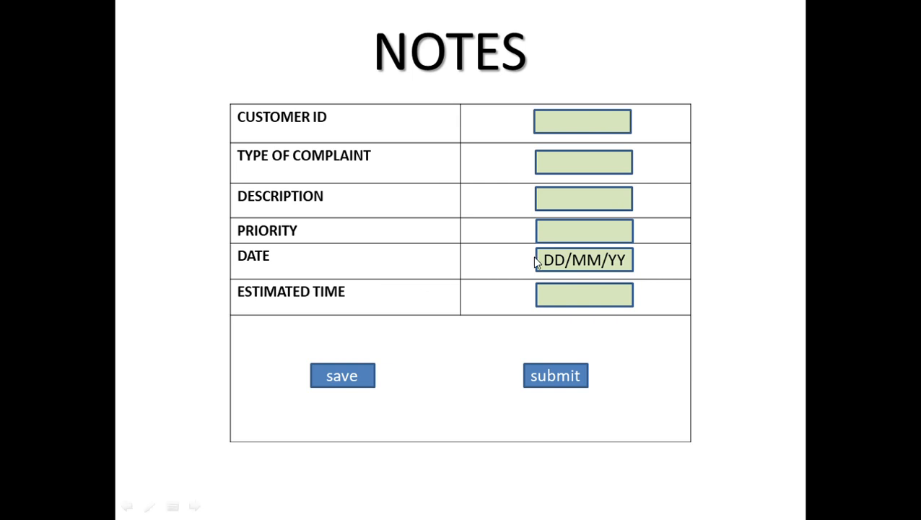
pyautogui.moveTo(583, 280)
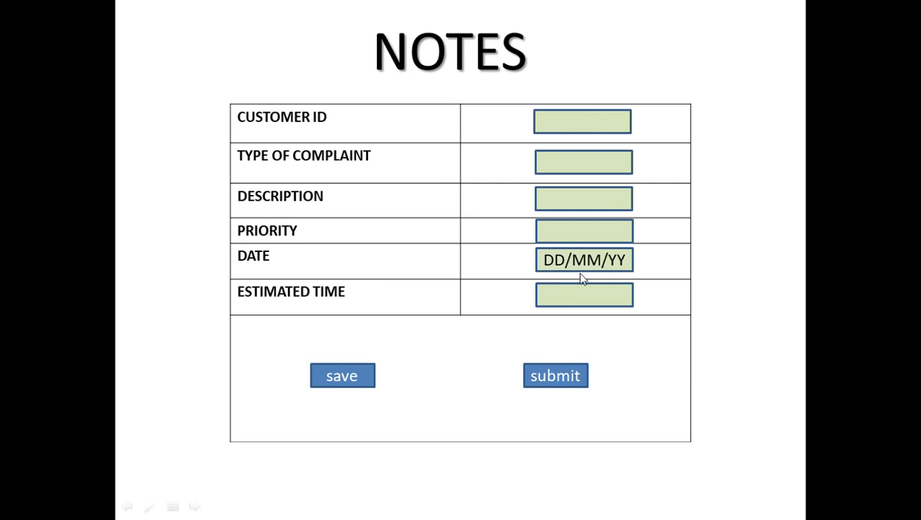
pyautogui.moveTo(618, 277)
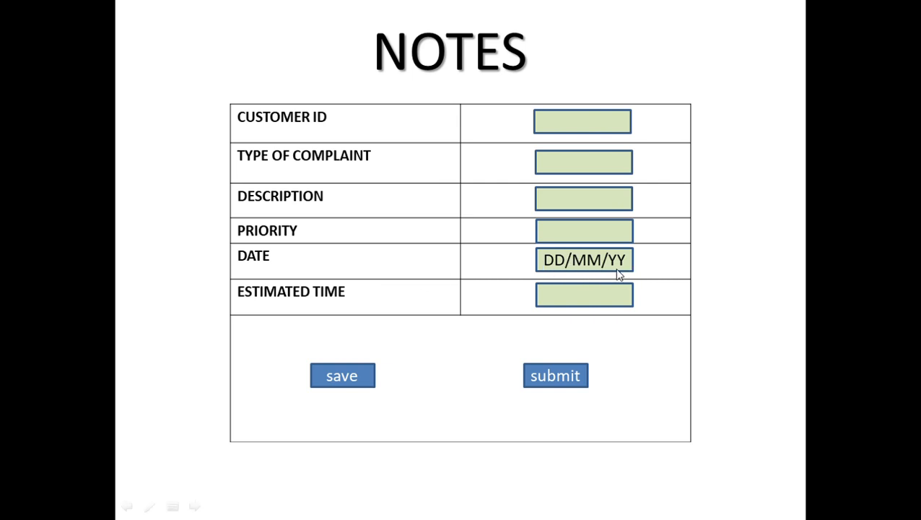
pyautogui.moveTo(647, 303)
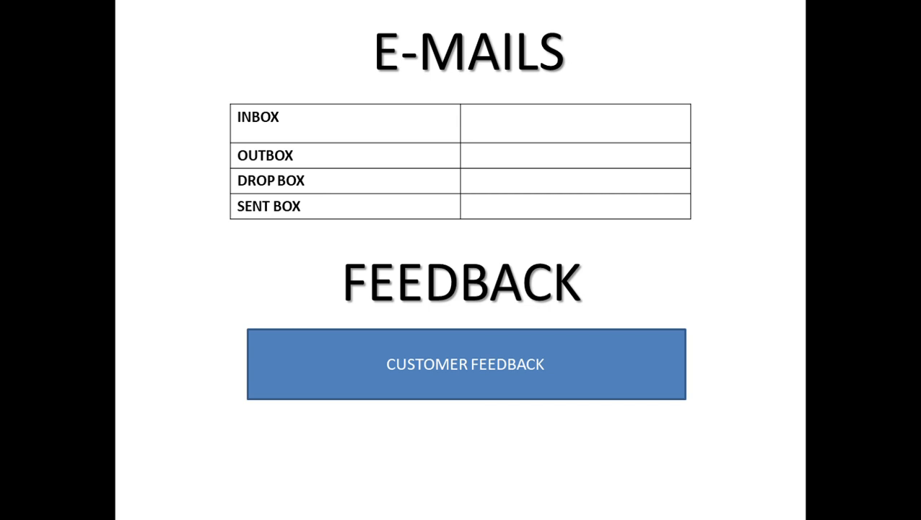
pyautogui.moveTo(592, 367)
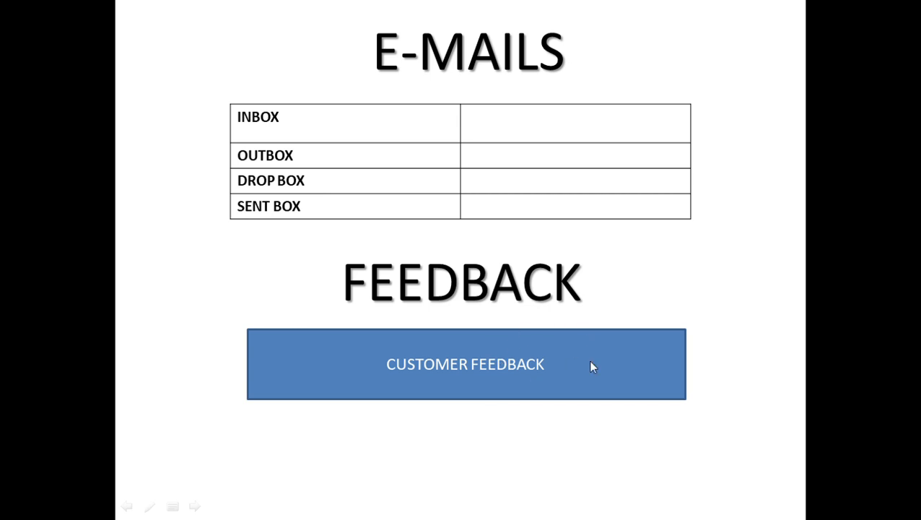